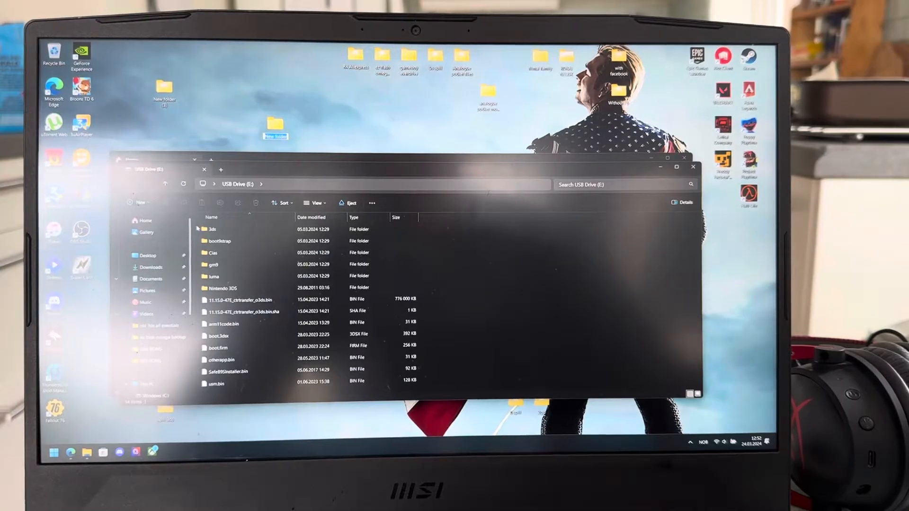
Select all the old SD card's 3DS files for backup into the desktop New folder
{"action": "key", "text": "ctrl+a"}
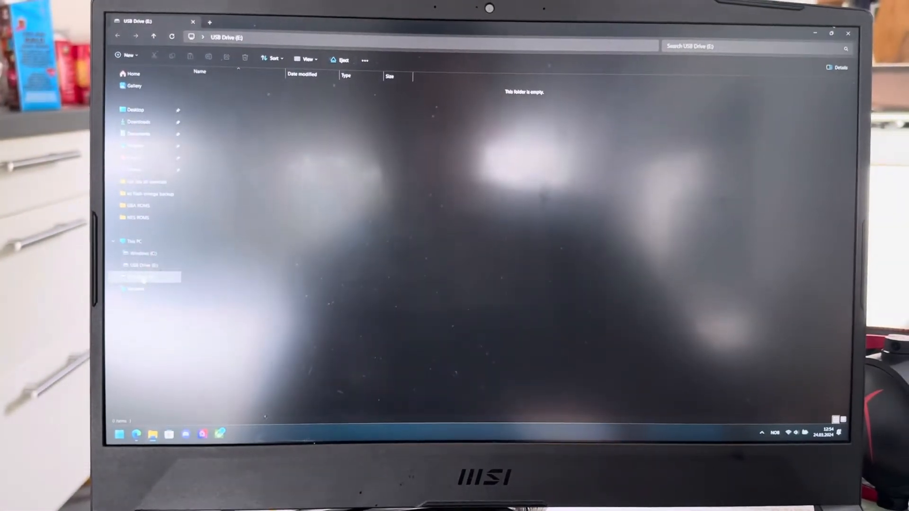
Quick-format USB Drive (E:) with the exFAT file system
{"action": "right_click", "coordinate": [142, 265]}
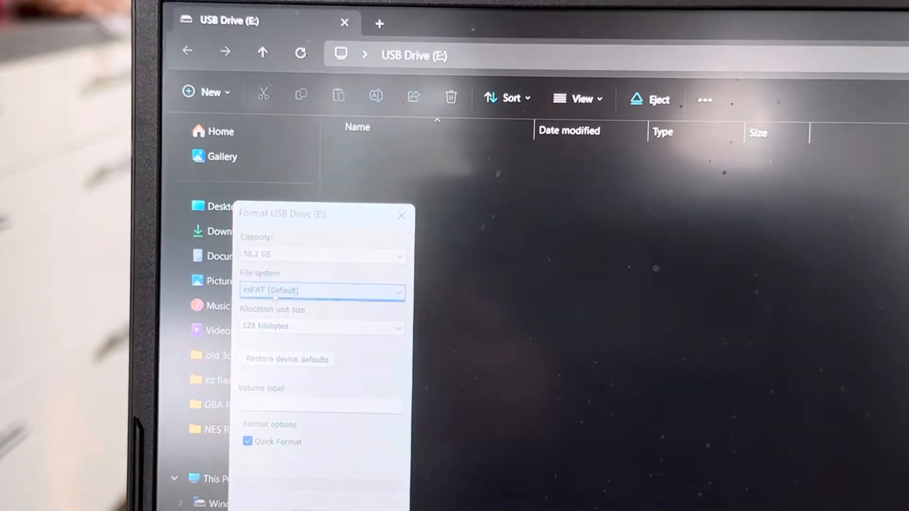
{"action": "left_click", "coordinate": [322, 290]}
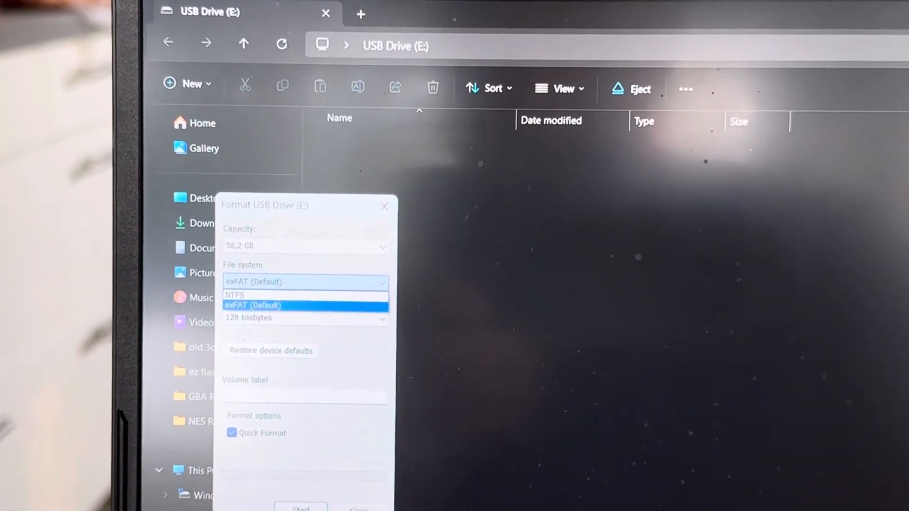
{"action": "left_click", "coordinate": [252, 306]}
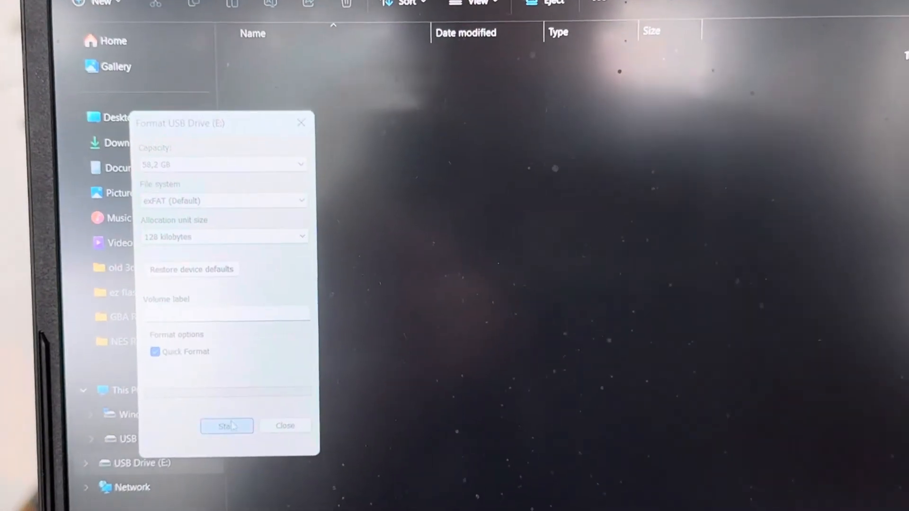
{"action": "left_click", "coordinate": [227, 425]}
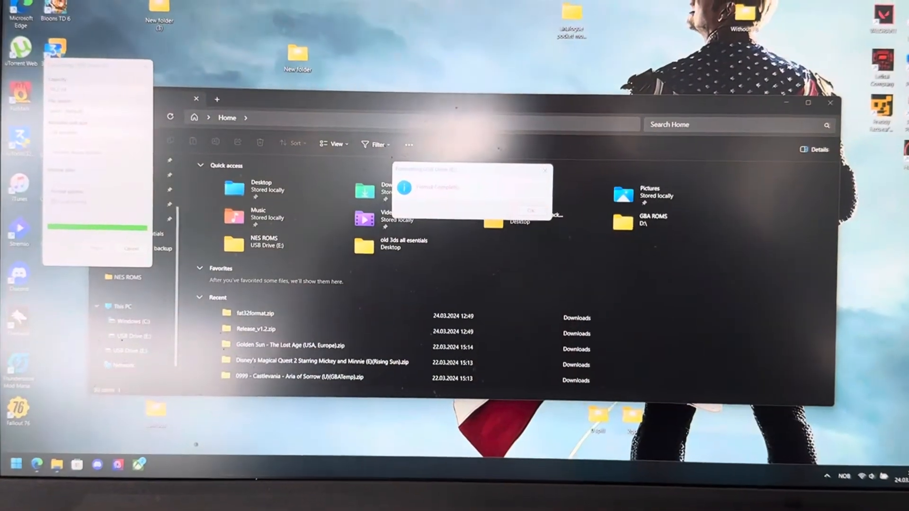
Close the Format Complete message
{"action": "left_click", "coordinate": [529, 210]}
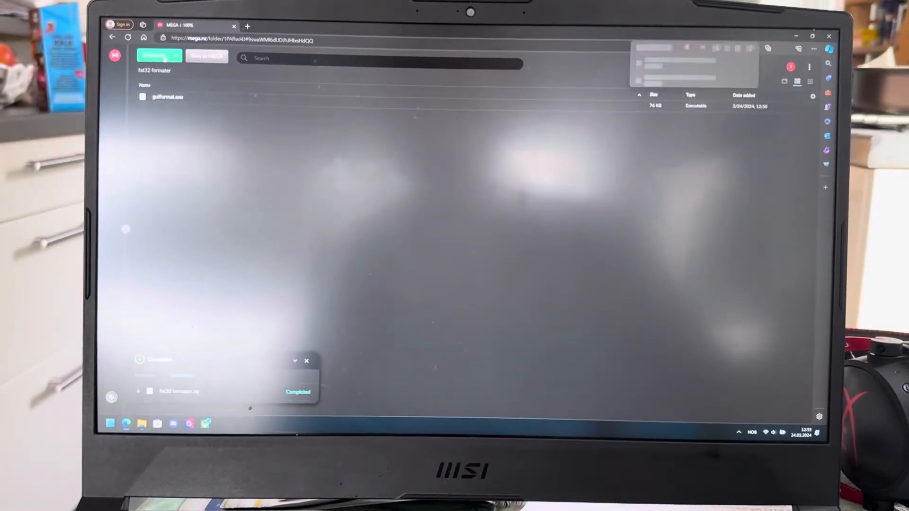
Download the fat32 formater folder from MEGA
{"action": "left_click", "coordinate": [783, 47]}
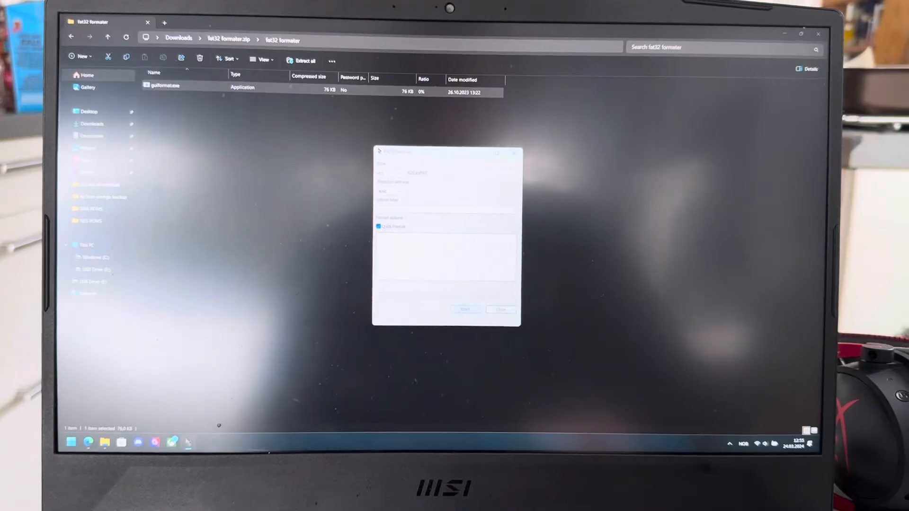
Run the FAT32 format on drive E: in guiformat
{"action": "left_click", "coordinate": [466, 310]}
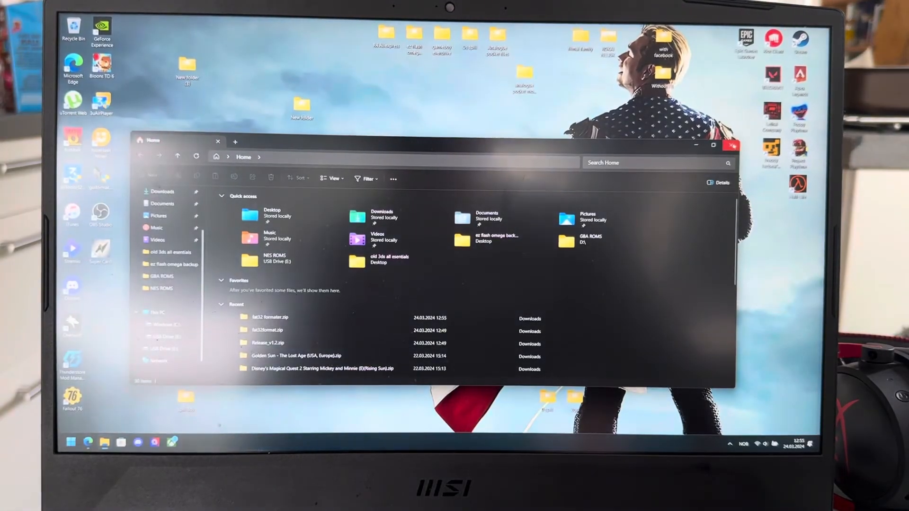
Close the Home window and open the desktop New folder with the 3DS backup
{"action": "left_click", "coordinate": [731, 145]}
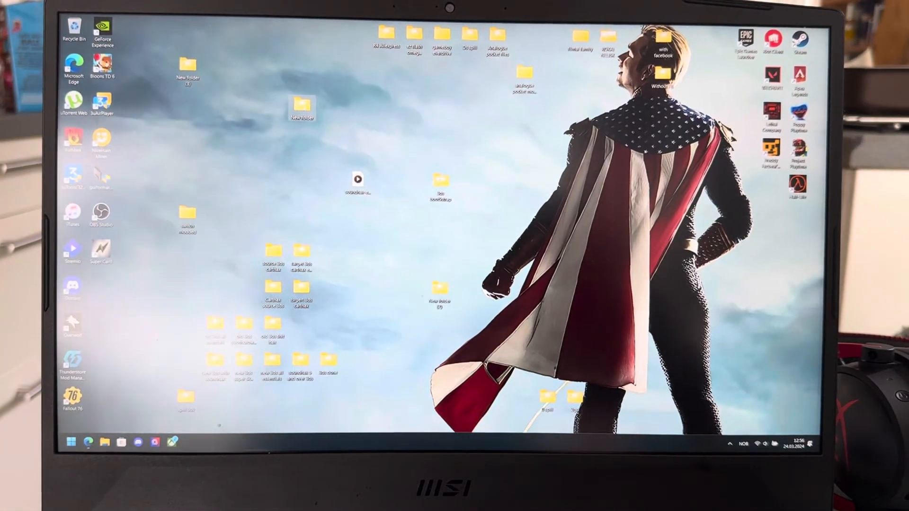
{"action": "double_click", "coordinate": [300, 107]}
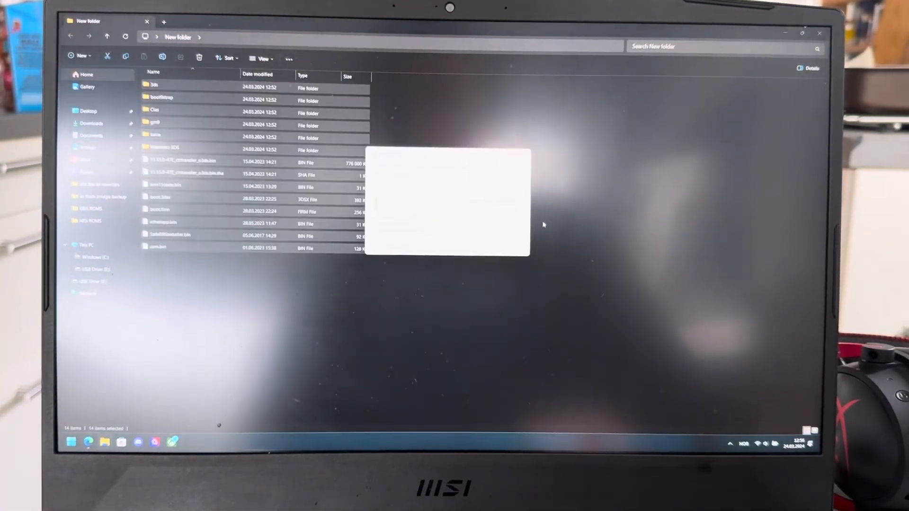
Copy the backed-up 3DS folders and files onto USB Drive (E:)
{"action": "right_click", "coordinate": [543, 225]}
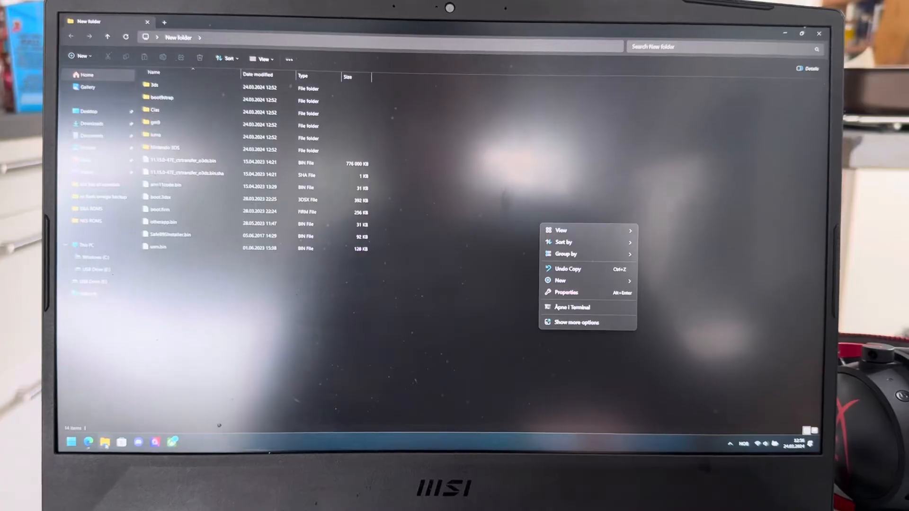
{"action": "left_click", "coordinate": [567, 268]}
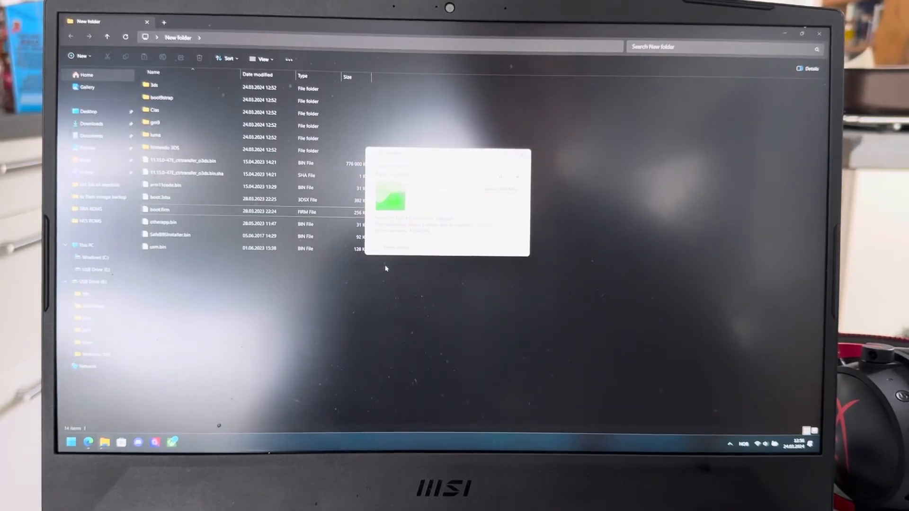
{"action": "key", "text": "ctrl+a"}
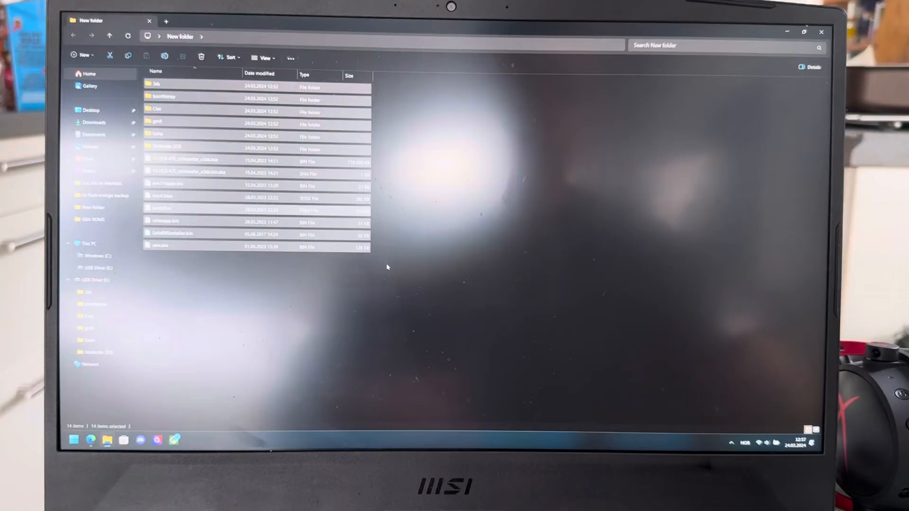